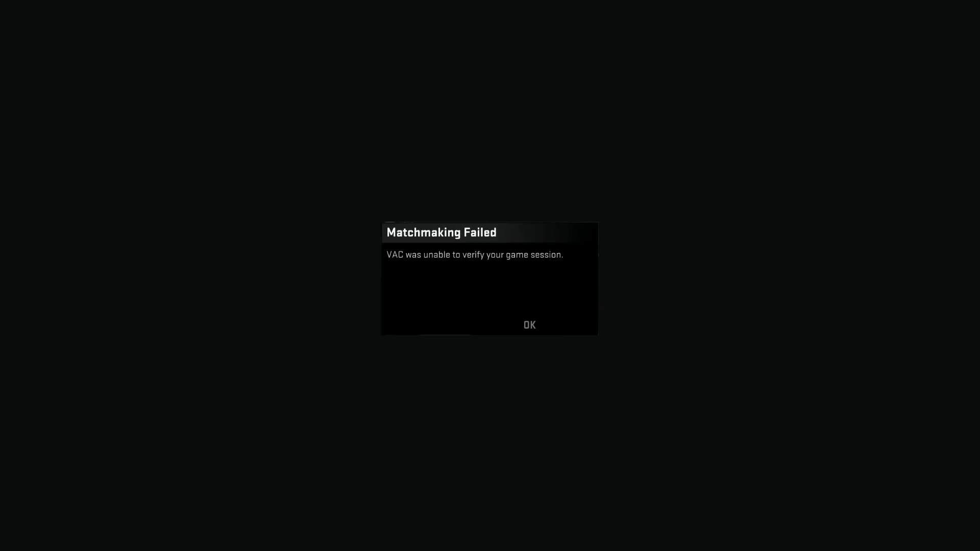
- Dismiss the Matchmaking Failed VAC verification error and scroll to the game's library page
left_click(530, 325)
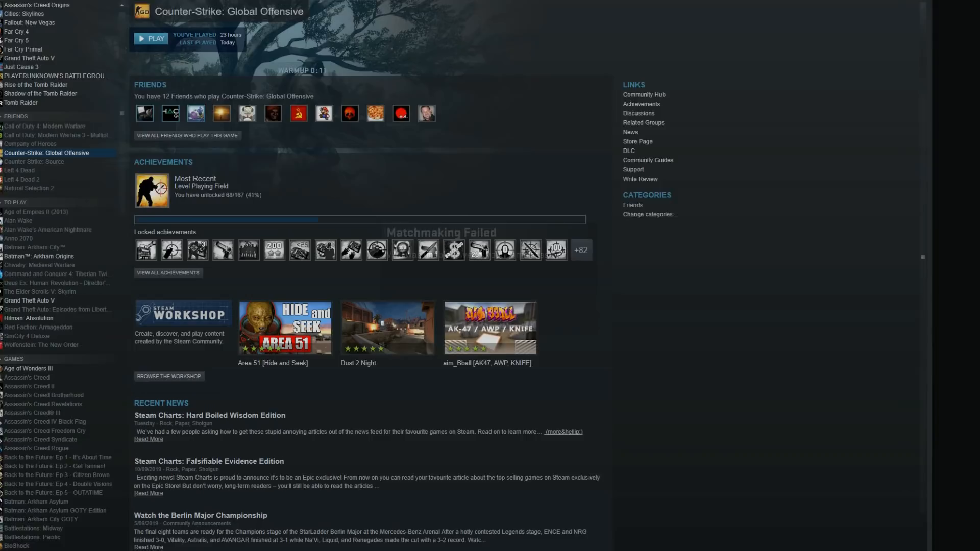
scroll("down", 3)
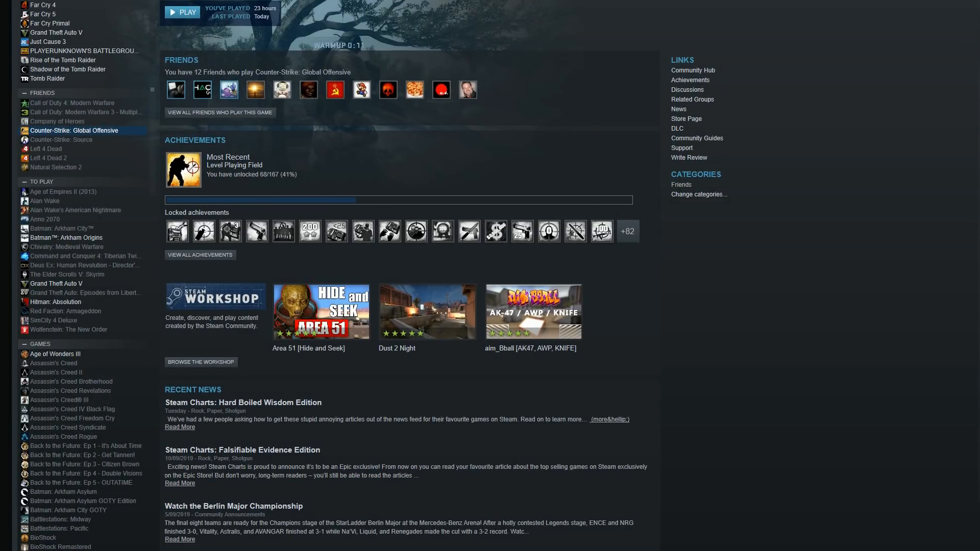
- Open Counter-Strike: Global Offensive's Properties on the Local Files section
right_click(77, 137)
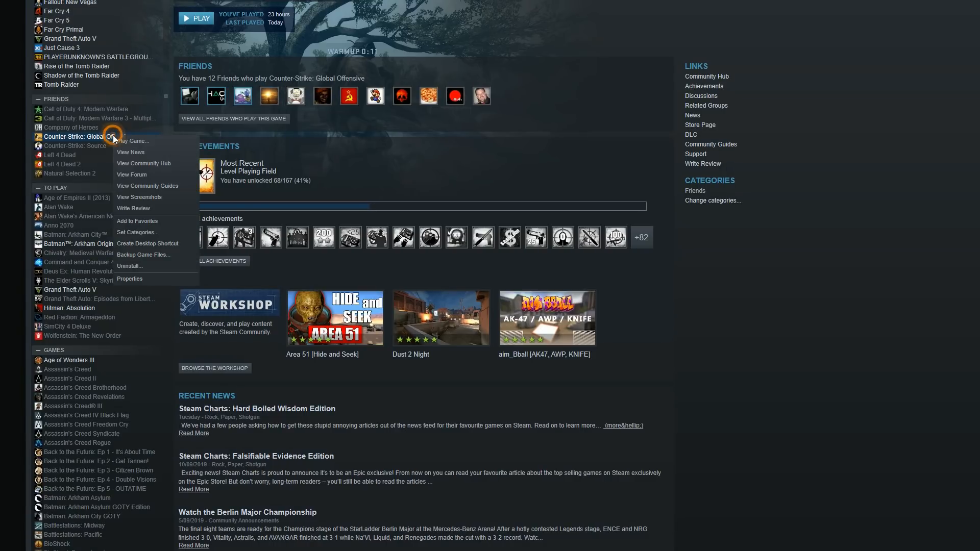
left_click(129, 279)
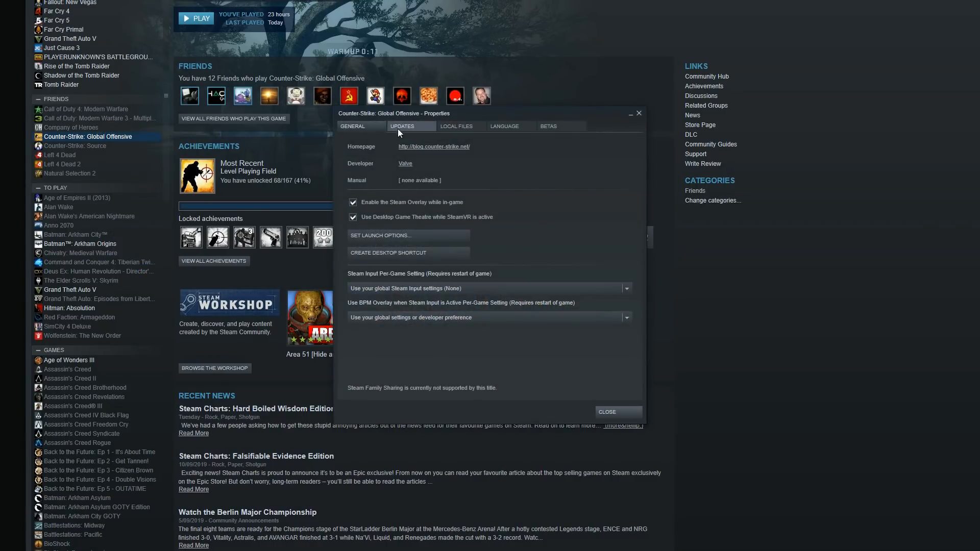
left_click(457, 126)
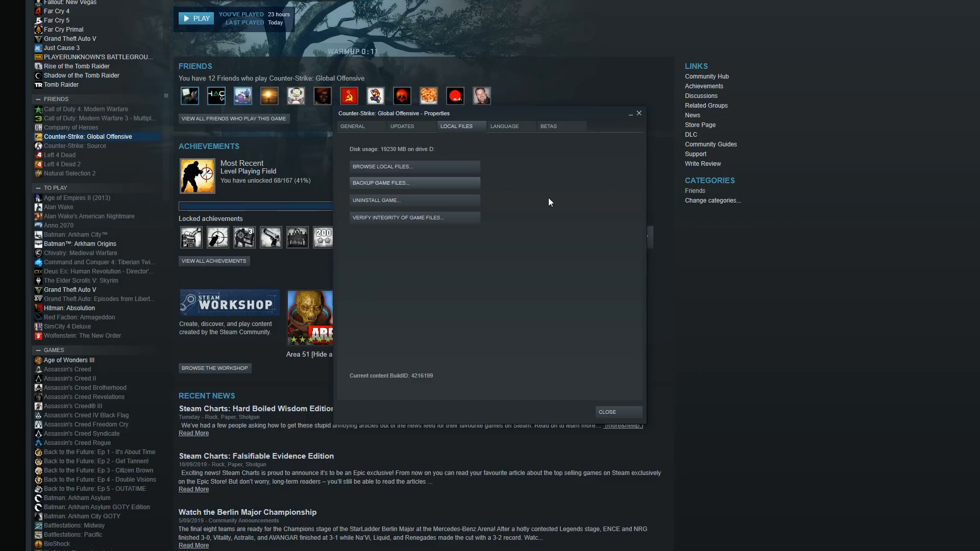
mouse_move(402, 222)
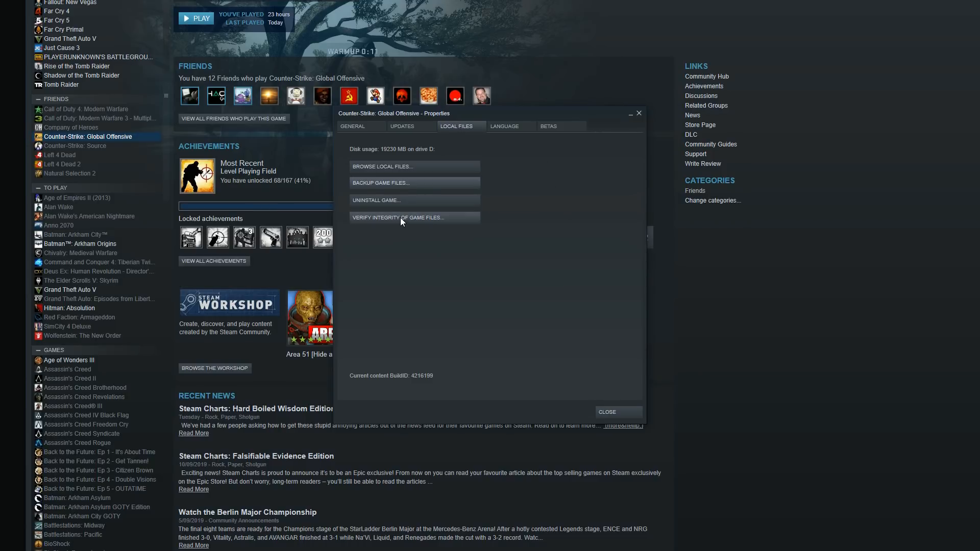
- Verify game file integrity to 100%, reacquiring one file, and close the report
left_click(397, 217)
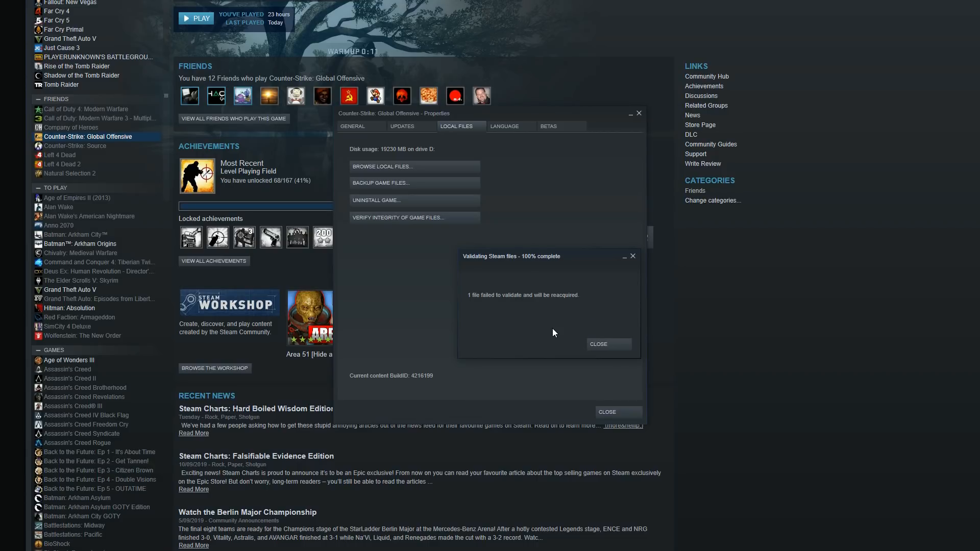
mouse_move(548, 339)
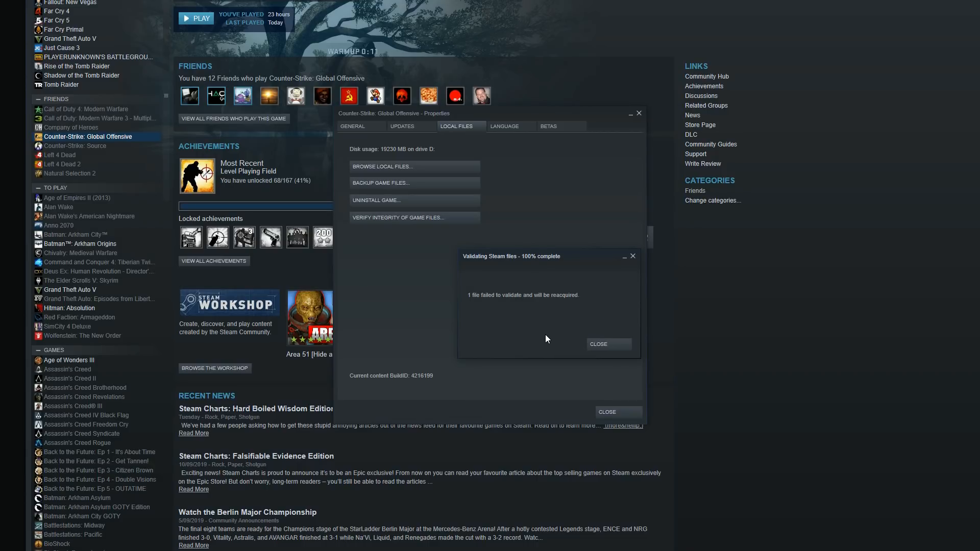
mouse_move(538, 333)
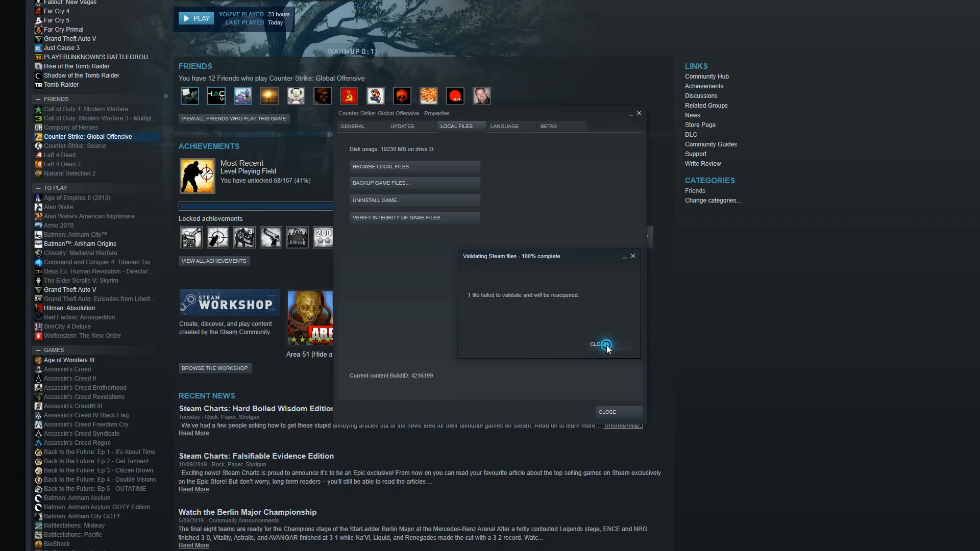
left_click(606, 345)
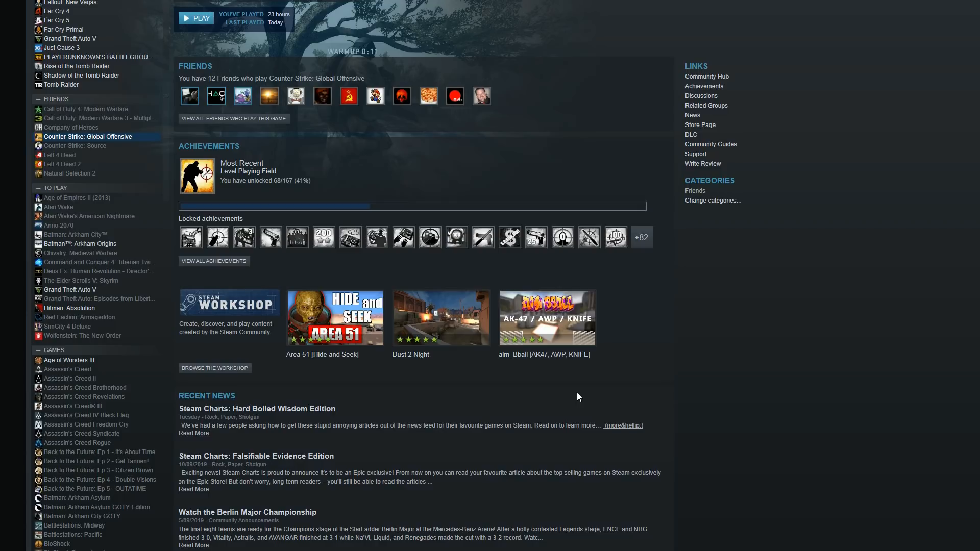
mouse_move(590, 381)
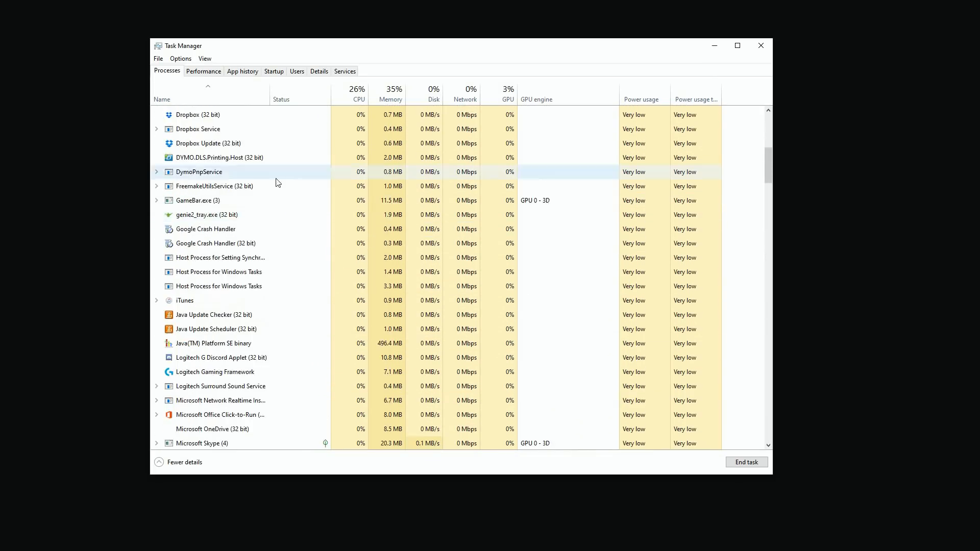
- Scroll through the running processes in Task Manager's Processes tab
scroll("down", 3)
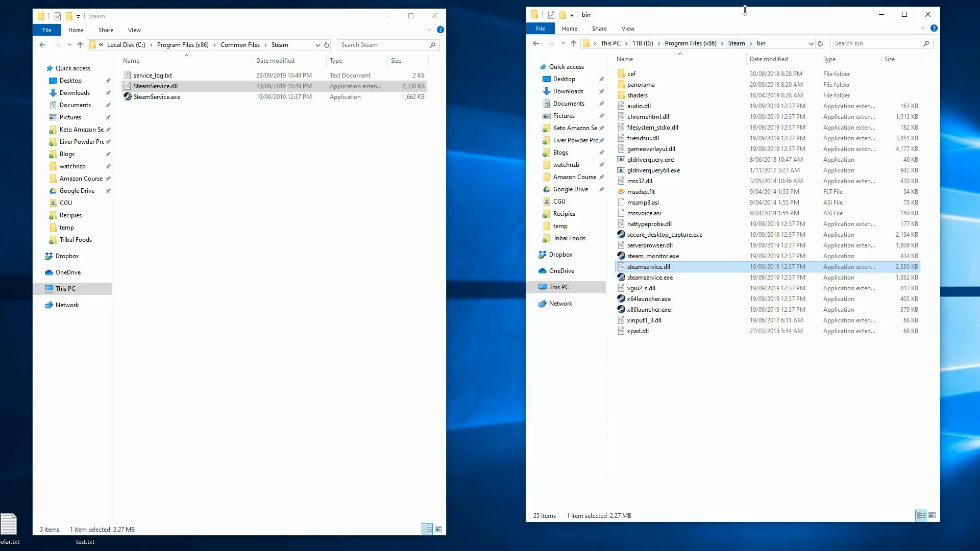
mouse_move(705, 56)
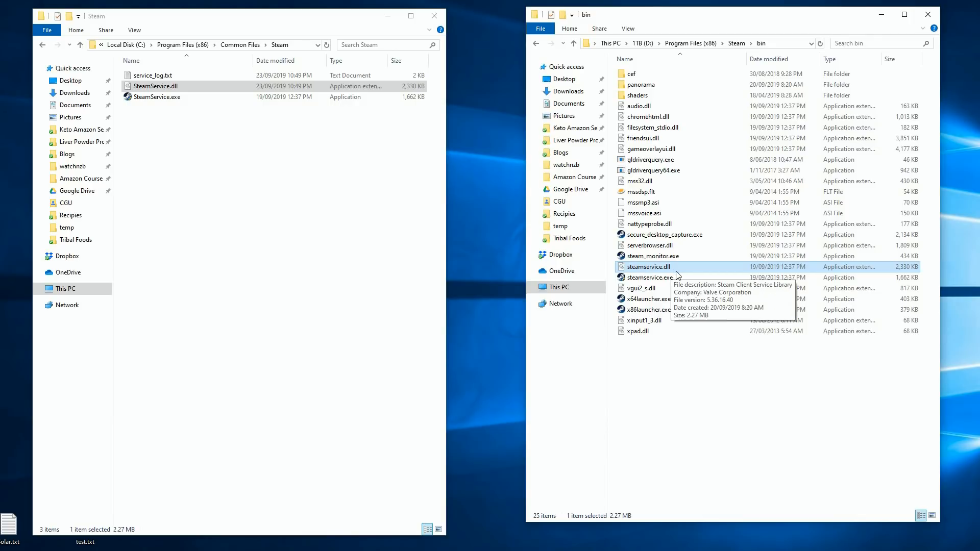
mouse_move(453, 187)
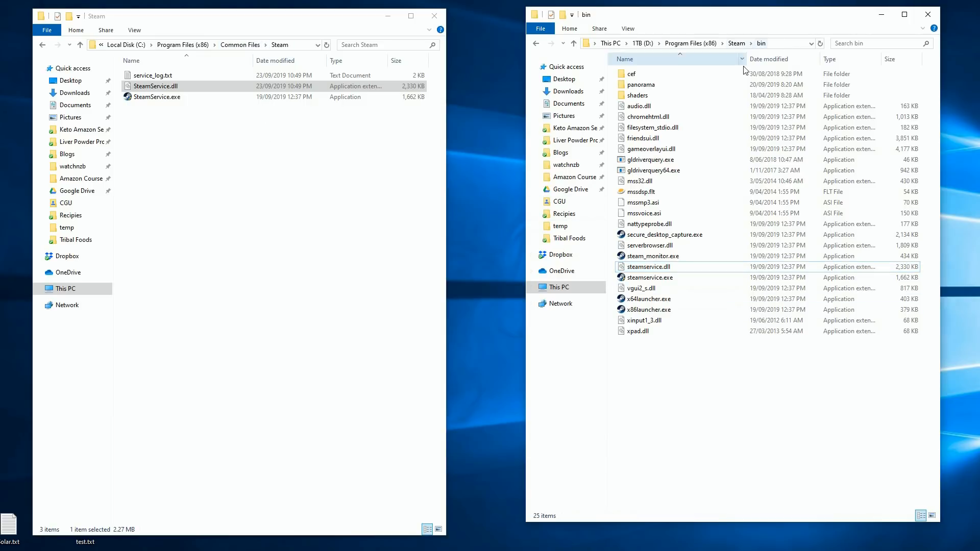
- Copy steamservice.dll from Steam's bin into Common Files\Steam, approving administrator access
right_click(649, 266)
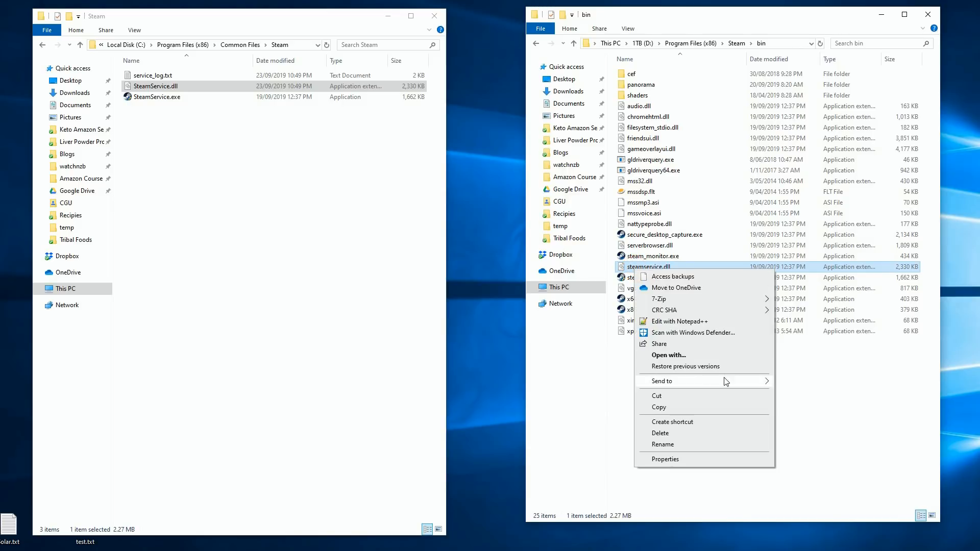
left_click(659, 408)
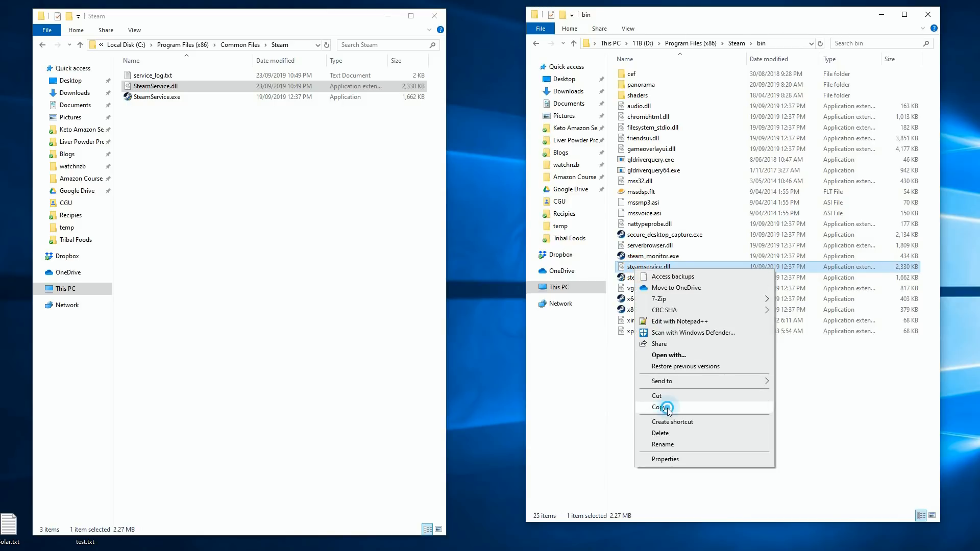
left_click(658, 408)
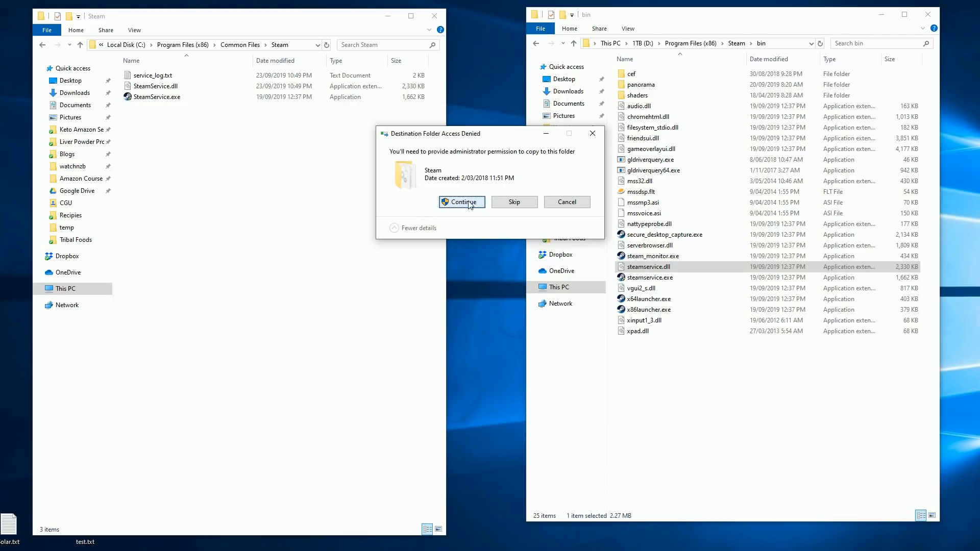
left_click(462, 202)
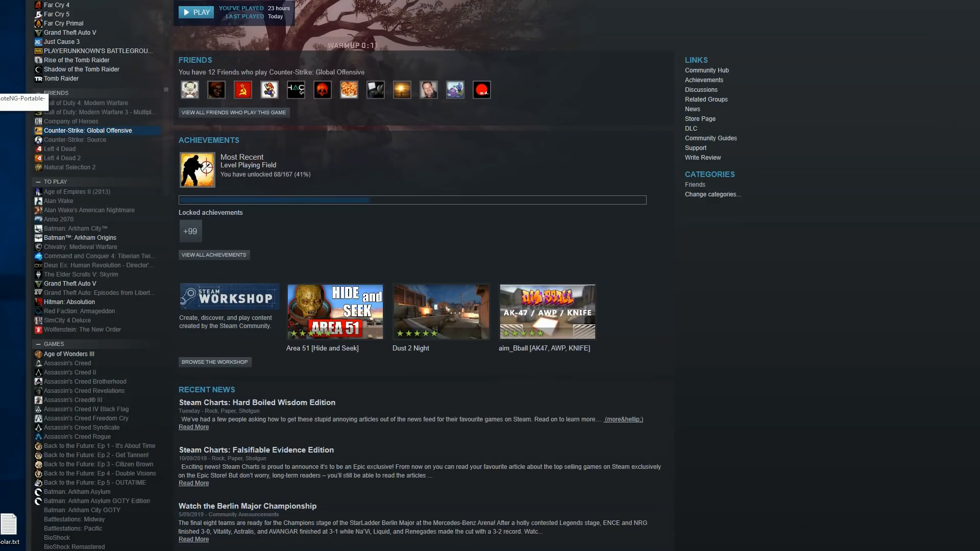
- Launch Counter-Strike: Global Offensive, starting its first-time DirectX setup
left_click(196, 12)
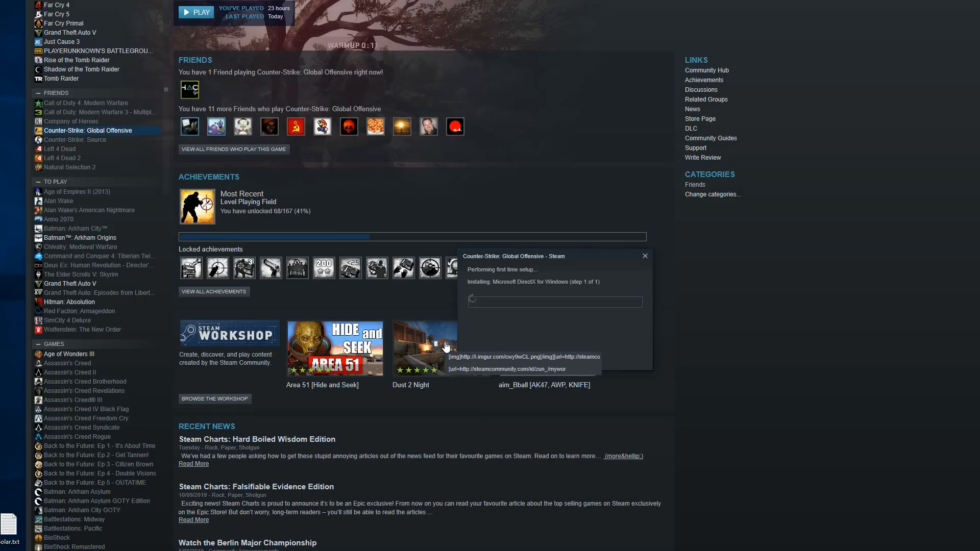